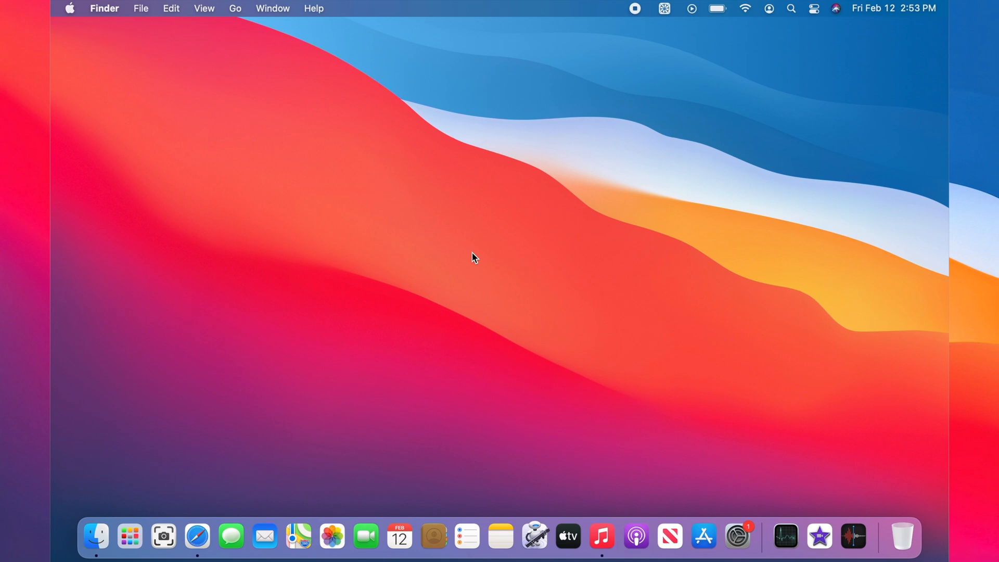
pyautogui.moveTo(469, 275)
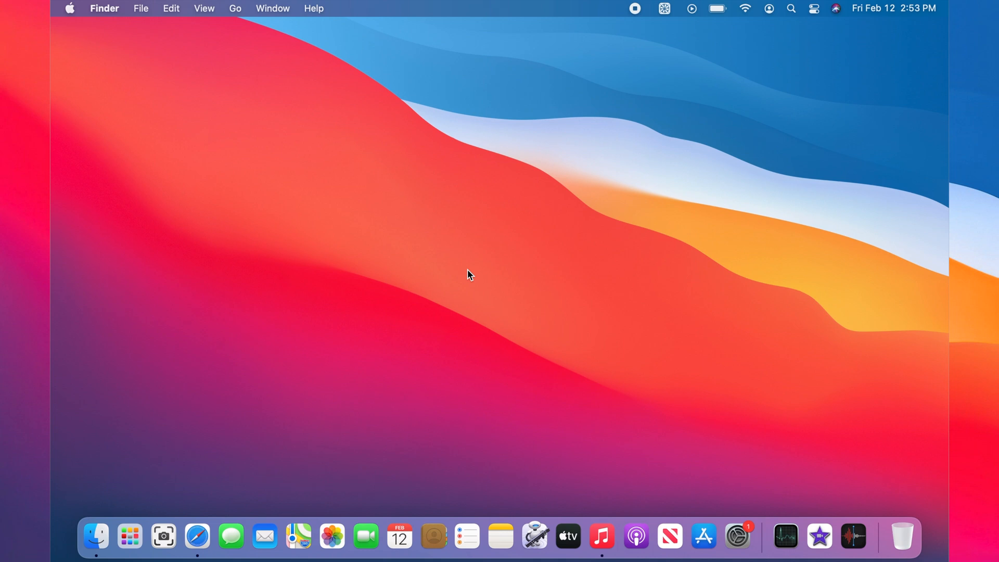
pyautogui.moveTo(130, 537)
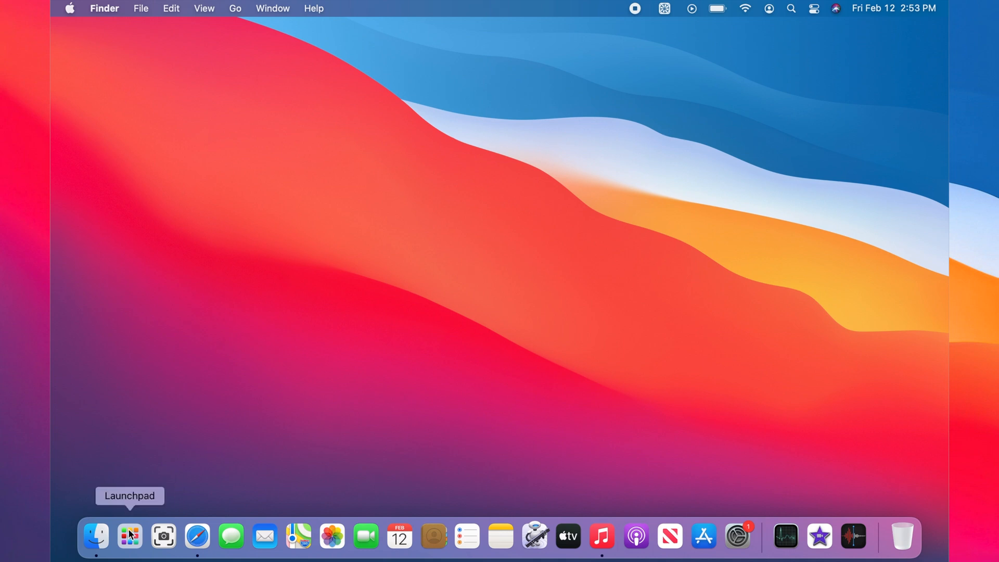
# Launch Voice Memos from Launchpad
pyautogui.click(129, 536)
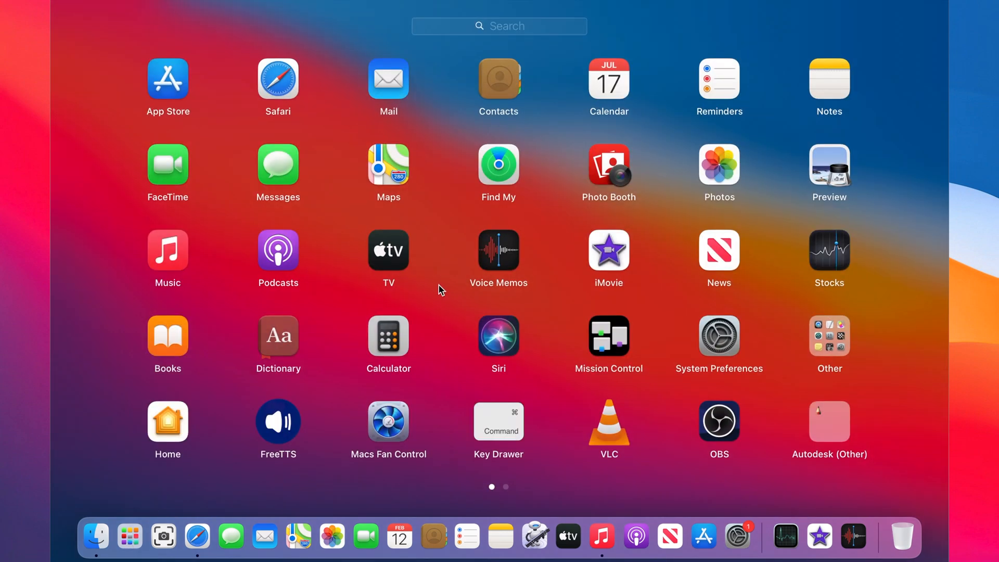
pyautogui.moveTo(501, 253)
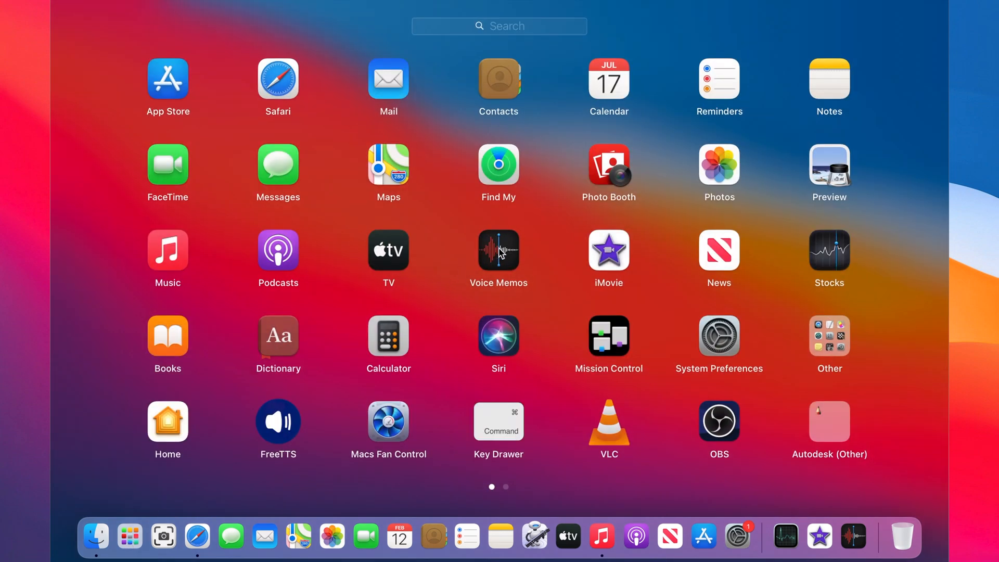
pyautogui.click(499, 248)
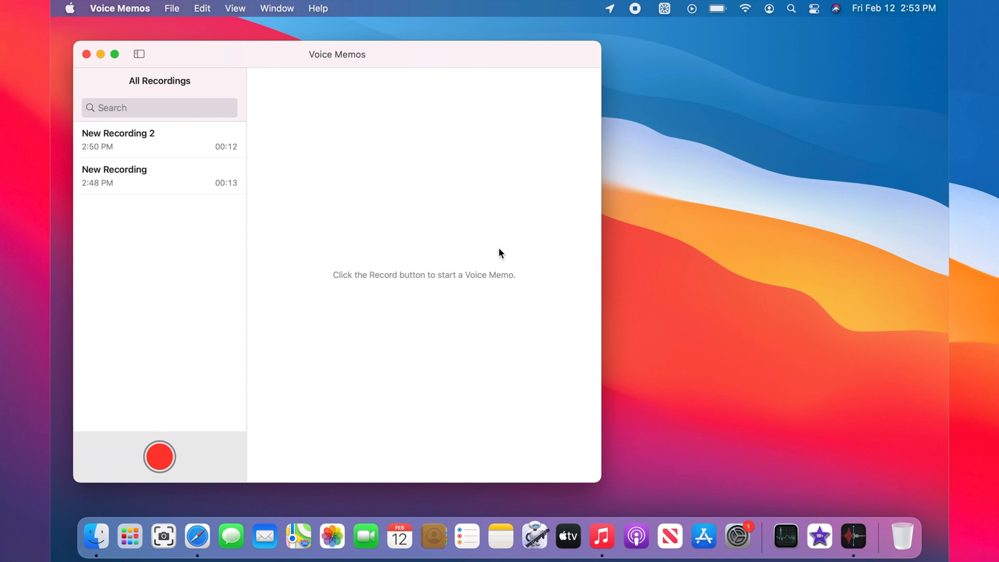
pyautogui.moveTo(159, 457)
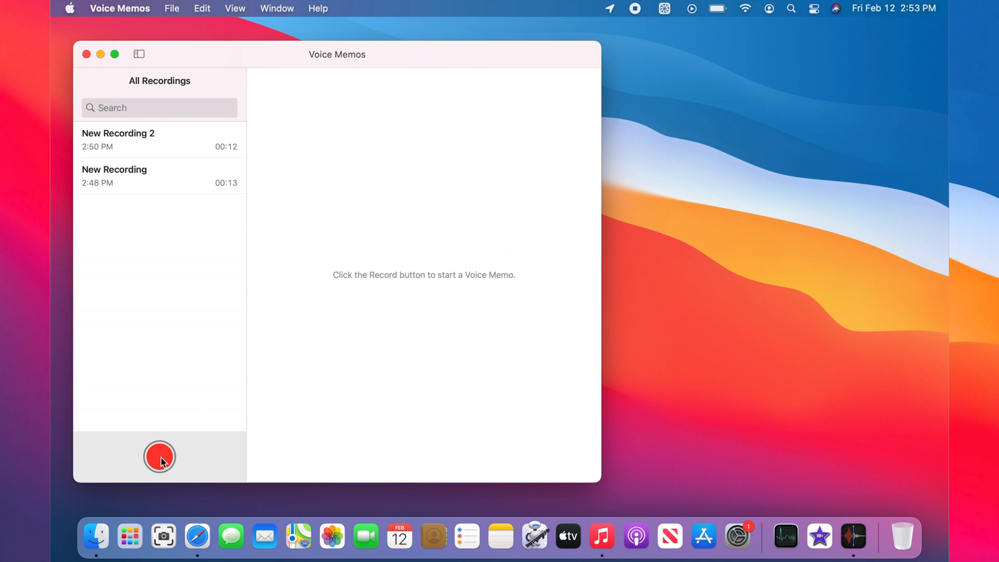
# Record and save a 13-second voice memo, New Recording 3
pyautogui.click(159, 457)
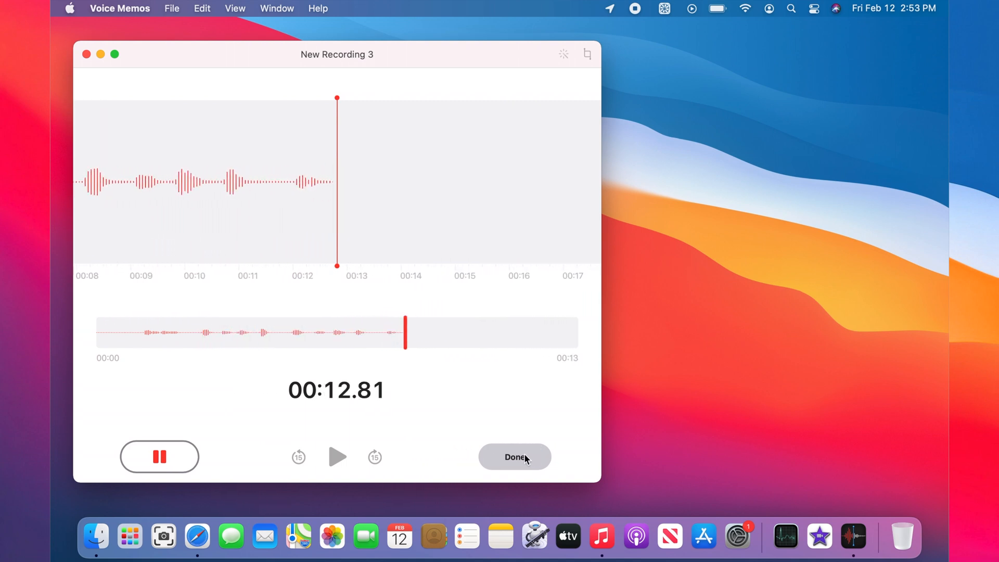
pyautogui.click(514, 456)
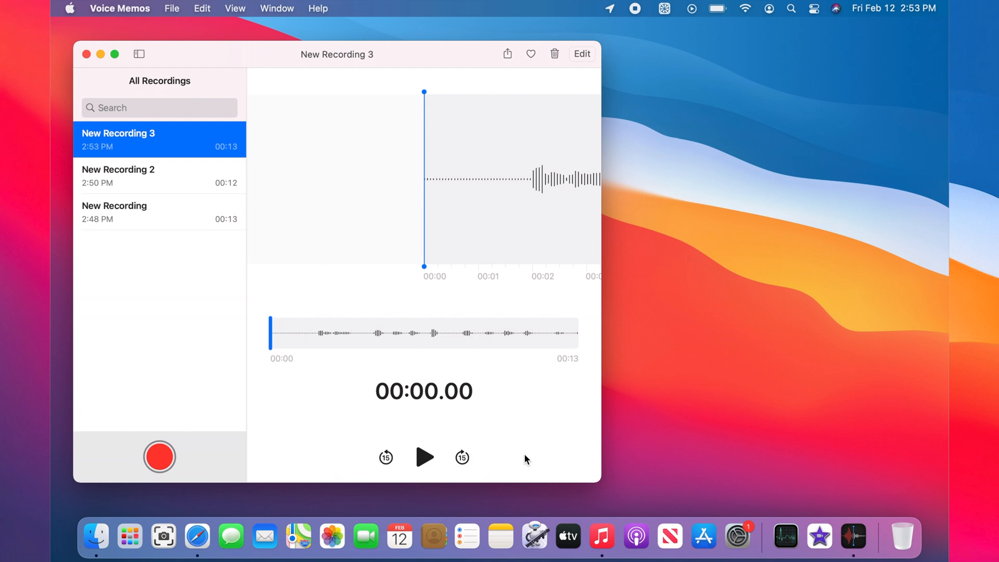
pyautogui.click(159, 176)
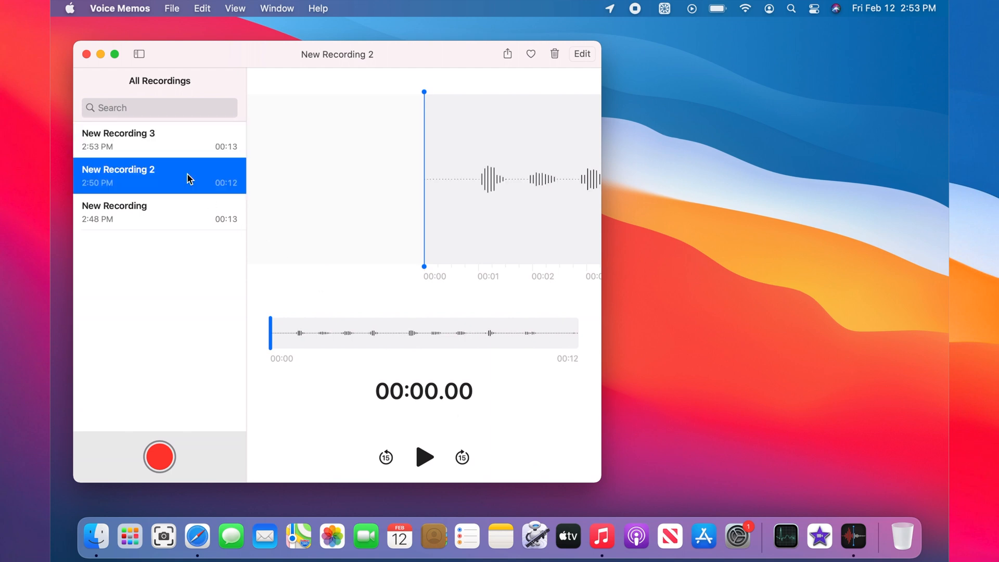
pyautogui.click(160, 212)
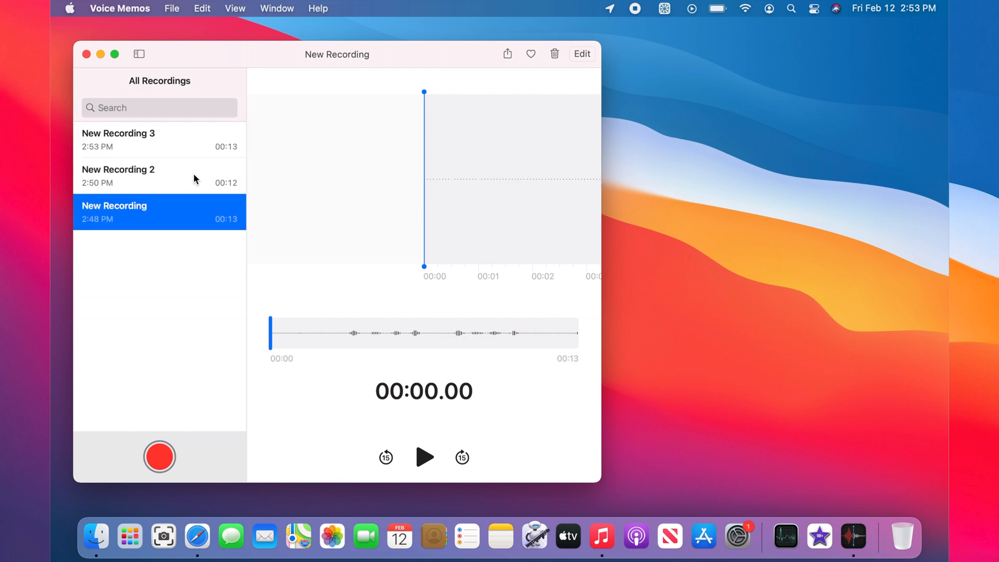
pyautogui.moveTo(189, 144)
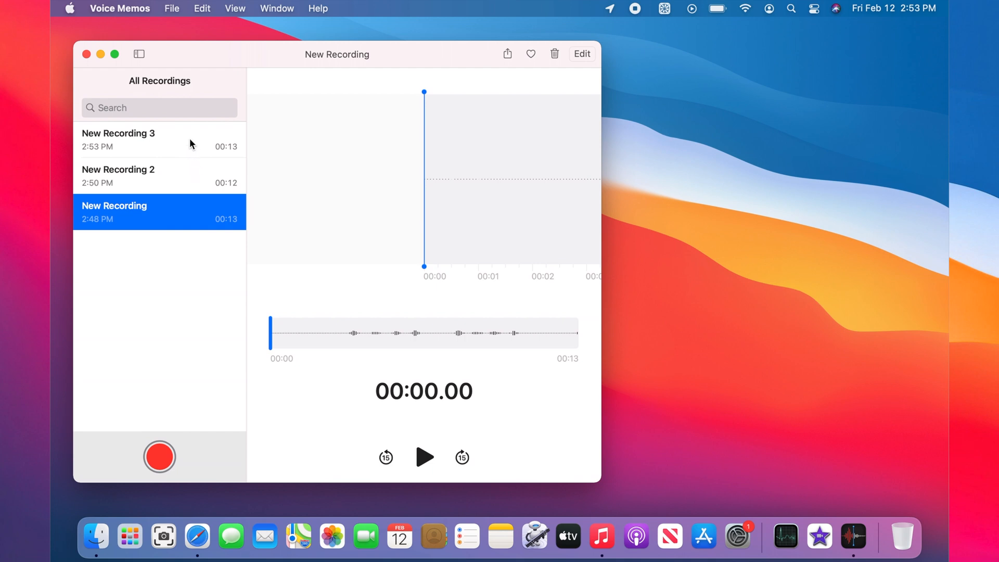
pyautogui.click(159, 140)
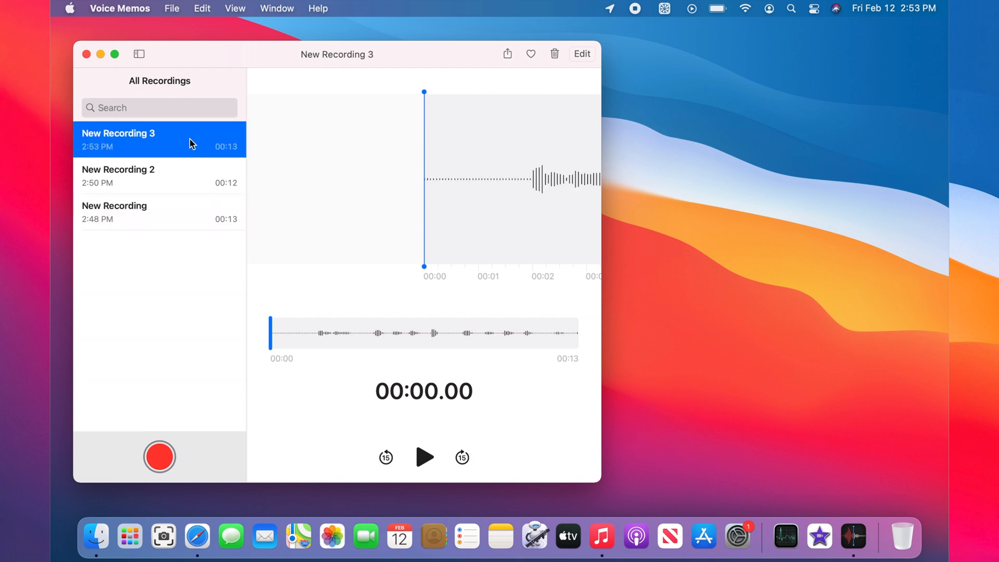
pyautogui.moveTo(177, 8)
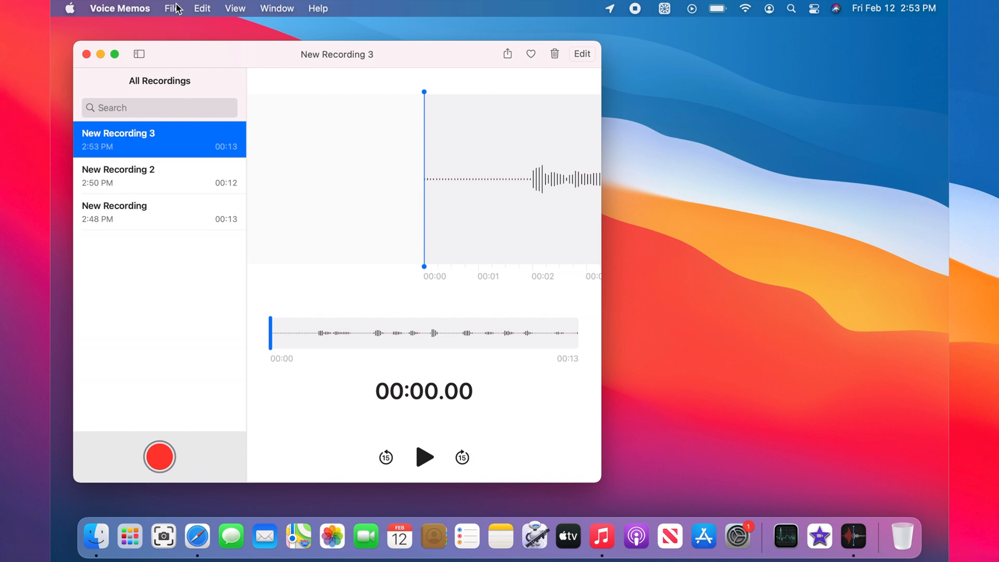
pyautogui.moveTo(208, 8)
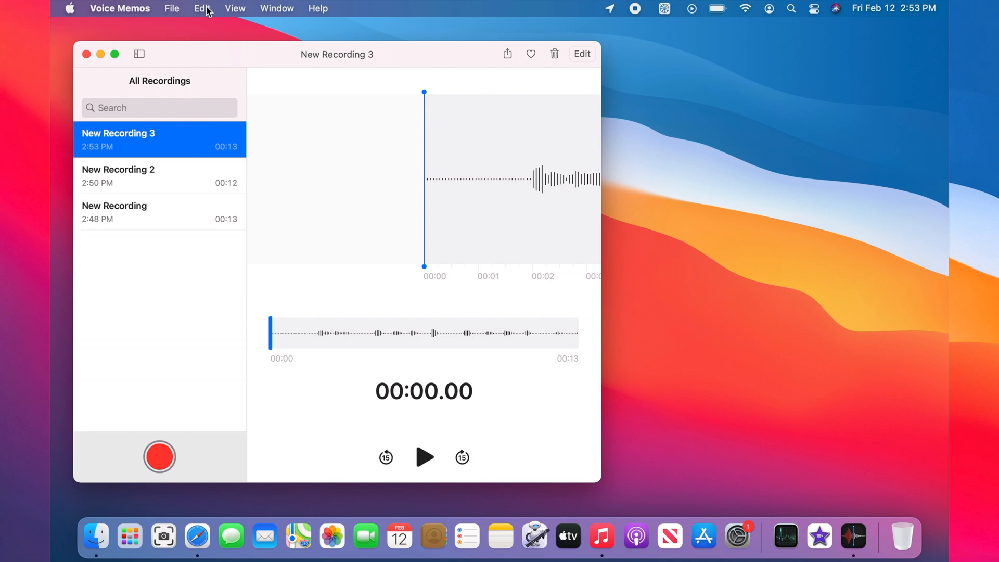
pyautogui.click(202, 9)
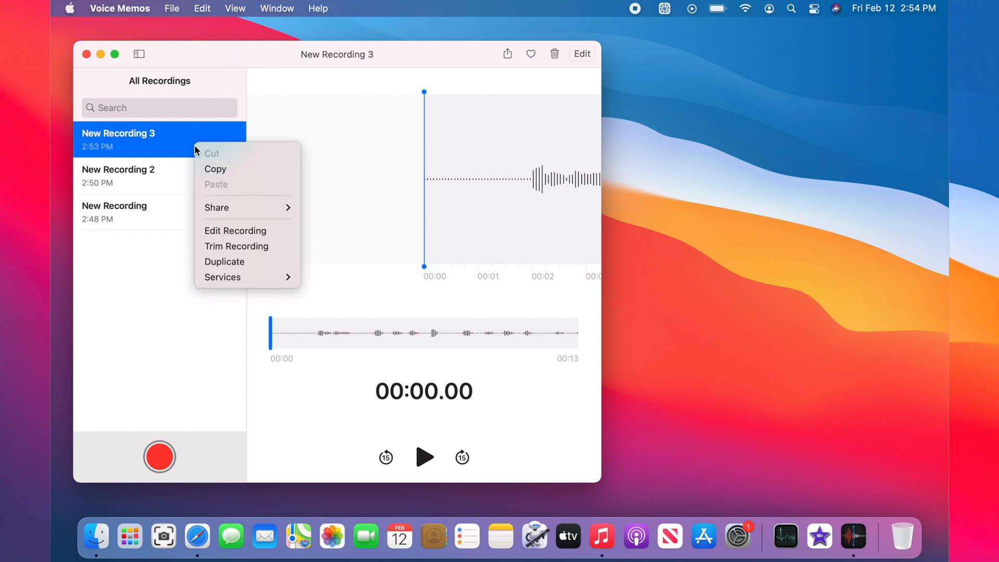
pyautogui.moveTo(220, 173)
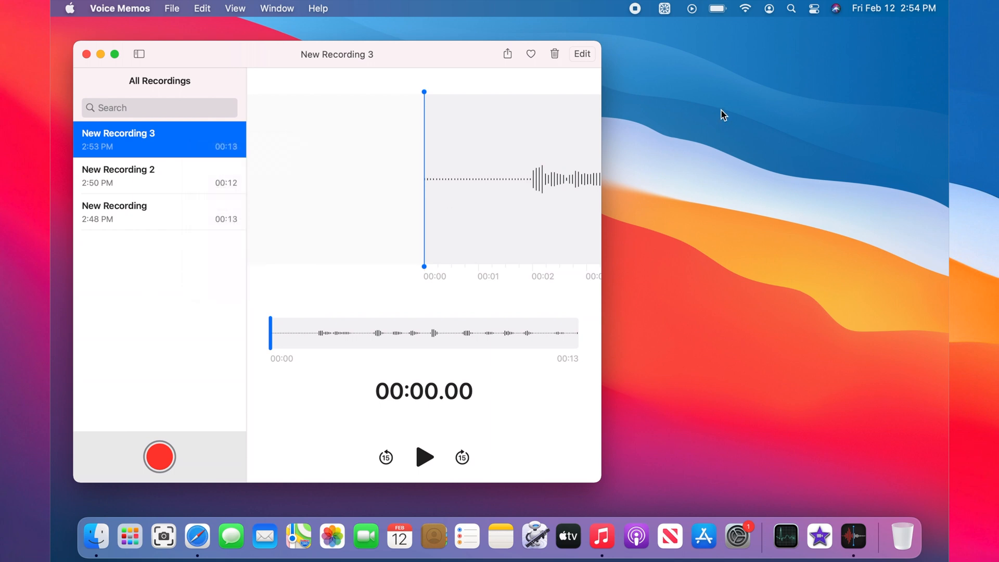
# Paste New Recording 3 onto the desktop as New Recording 3.m4a
pyautogui.rightClick(723, 115)
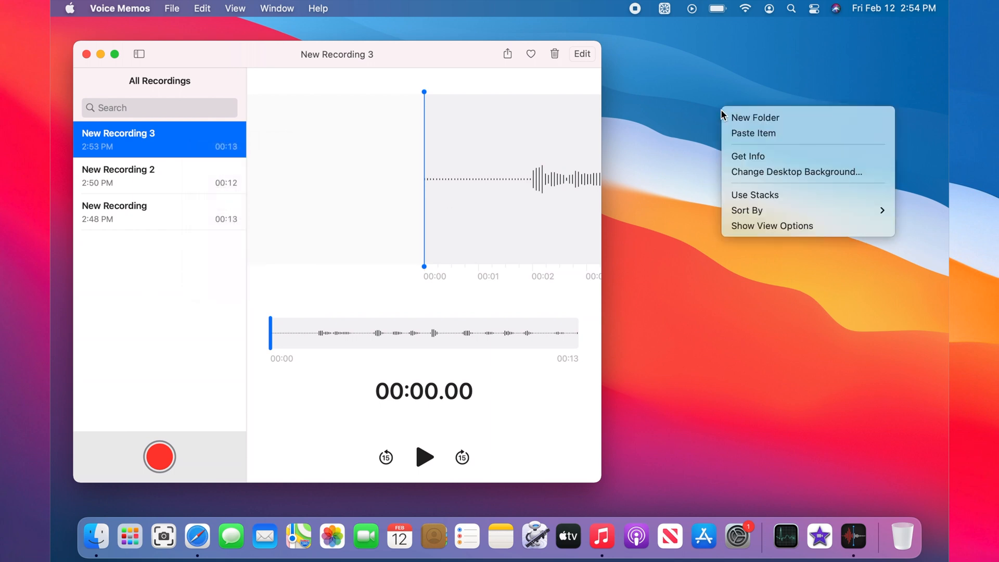
pyautogui.click(754, 133)
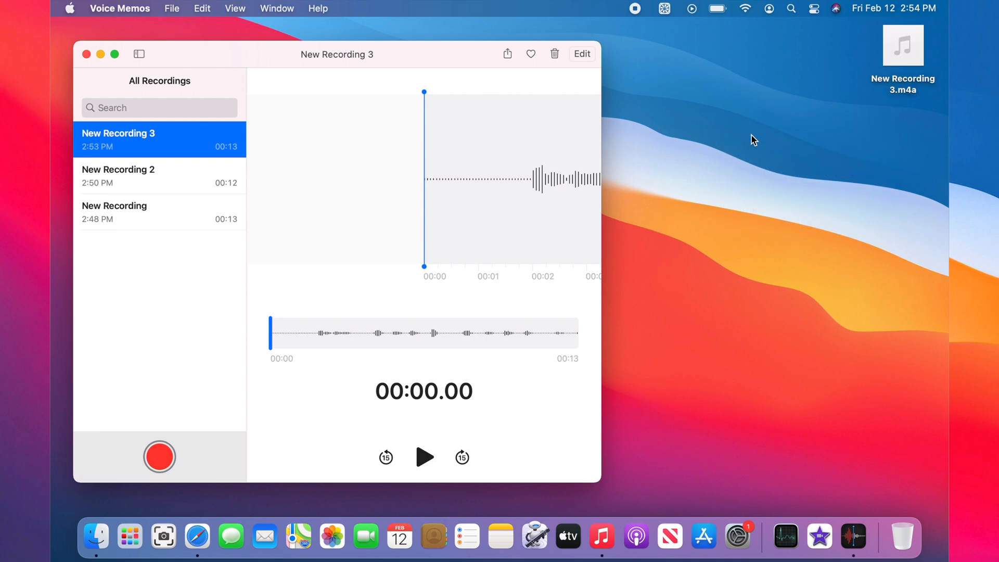
pyautogui.click(902, 46)
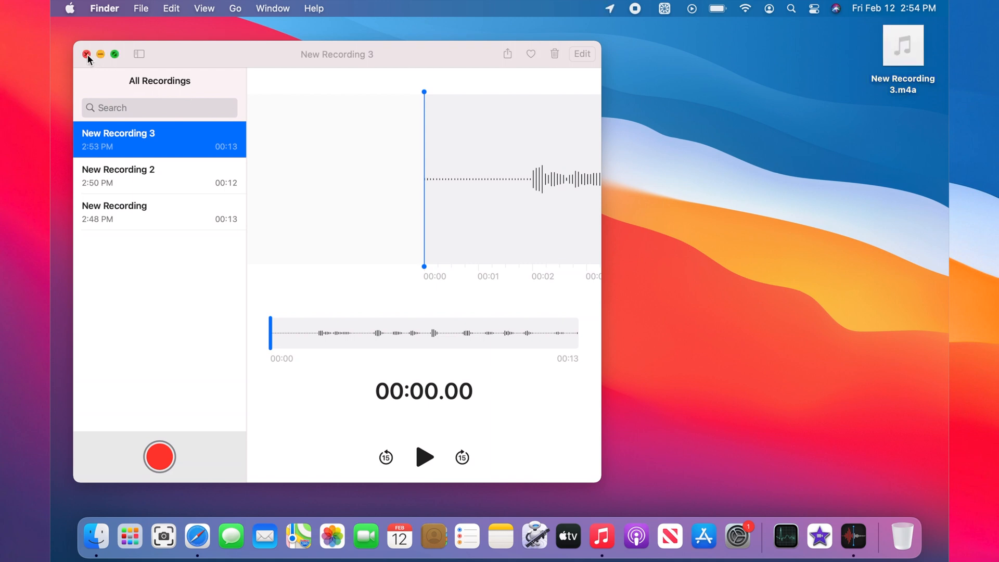
# Close the Voice Memos window
pyautogui.click(88, 54)
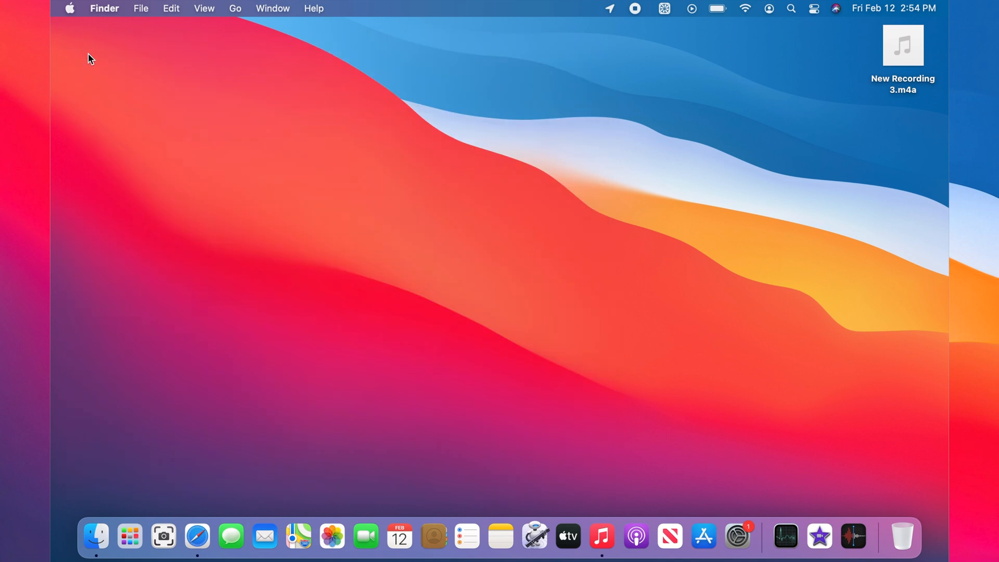
pyautogui.moveTo(636, 9)
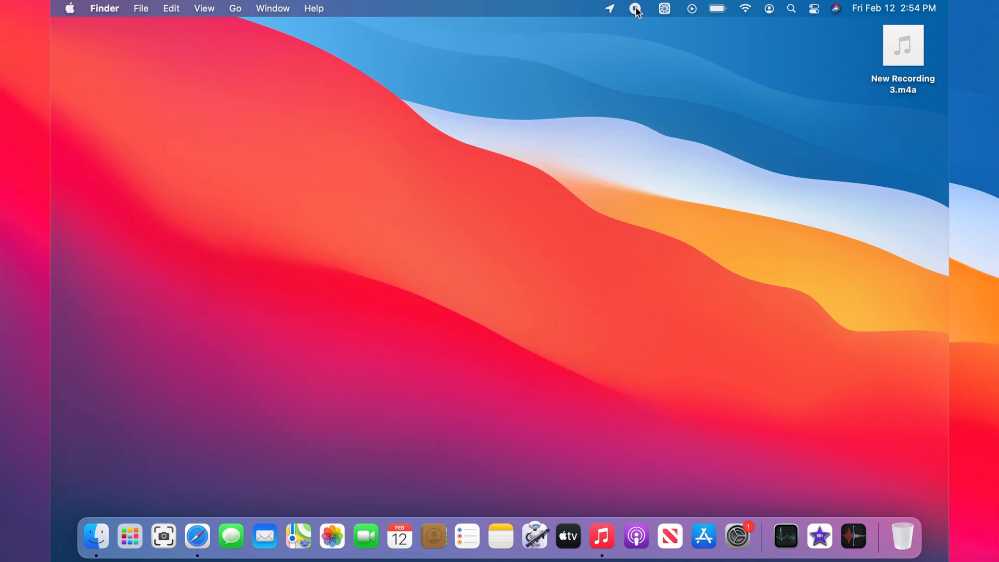